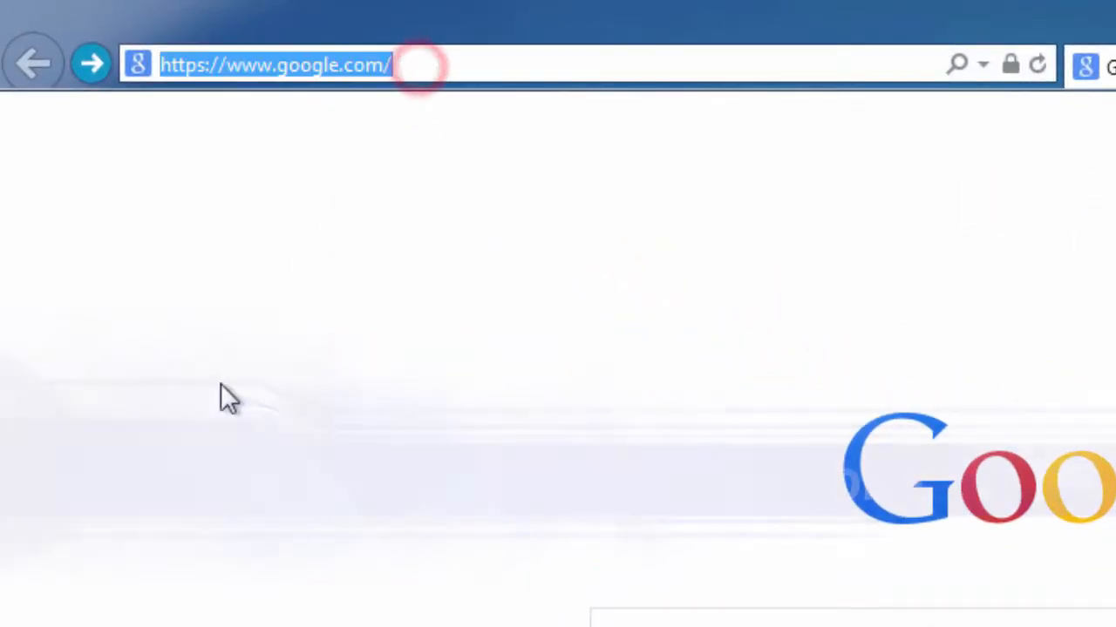
# - Go to mobile-transfer.com and start the MobileTrans installer download
pyautogui.write('mobile-transfer.com')
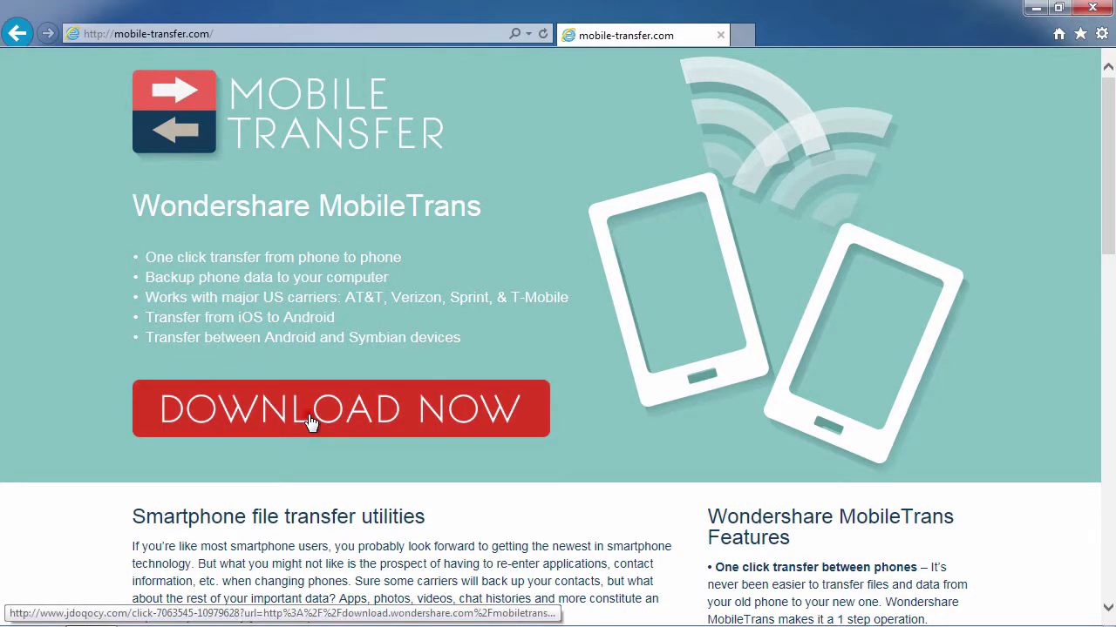
pyautogui.click(339, 408)
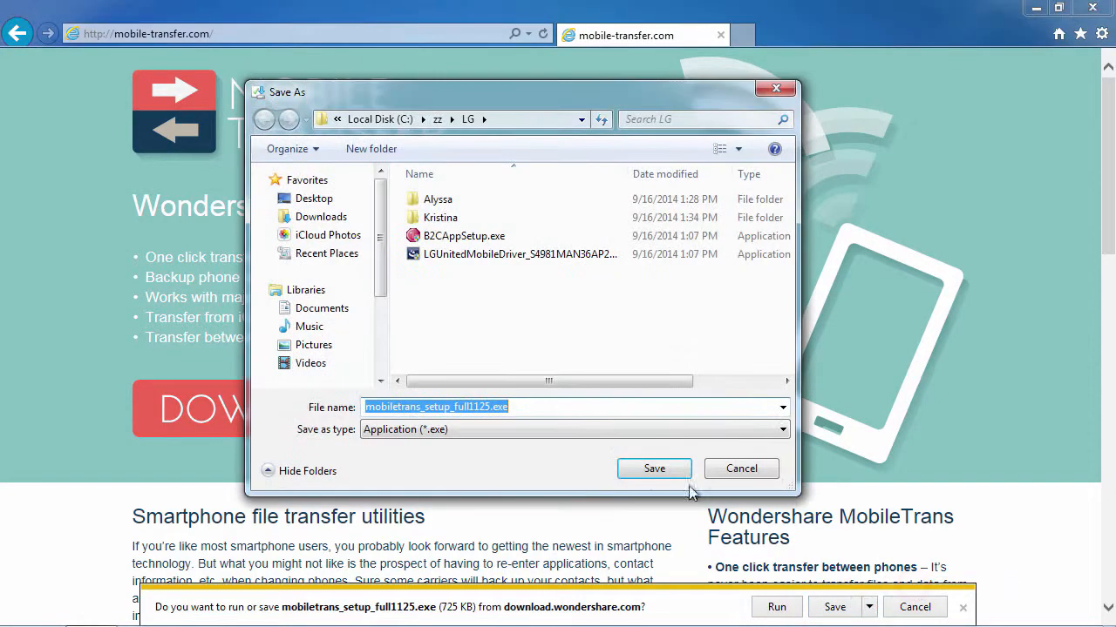
# - Save mobiletrans_setup_full1125.exe into the LG folder
pyautogui.click(314, 198)
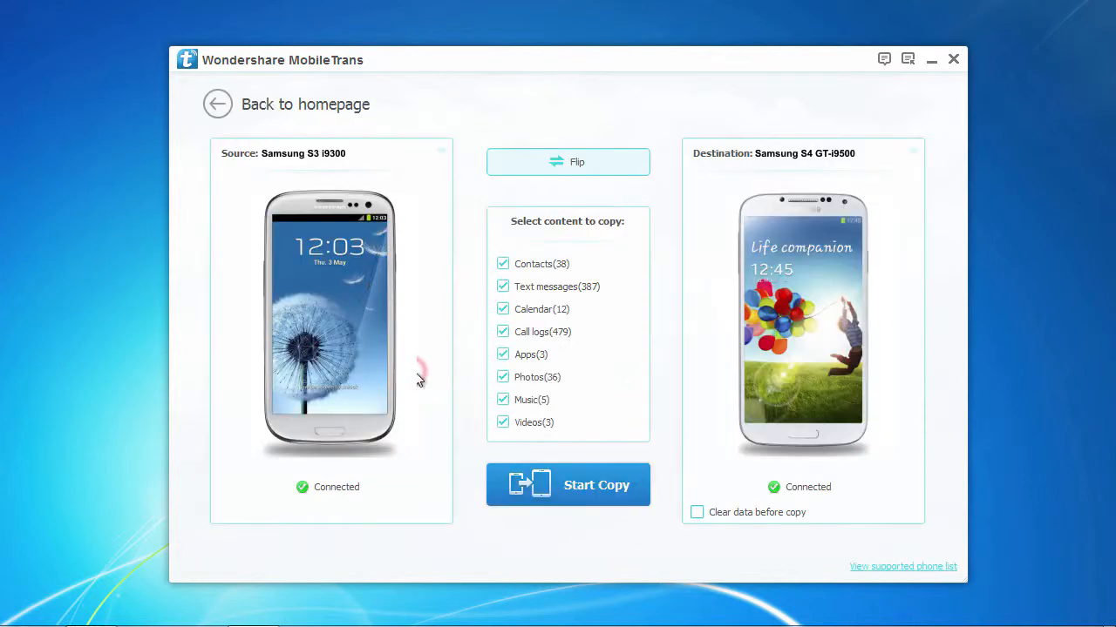
pyautogui.moveTo(473, 382)
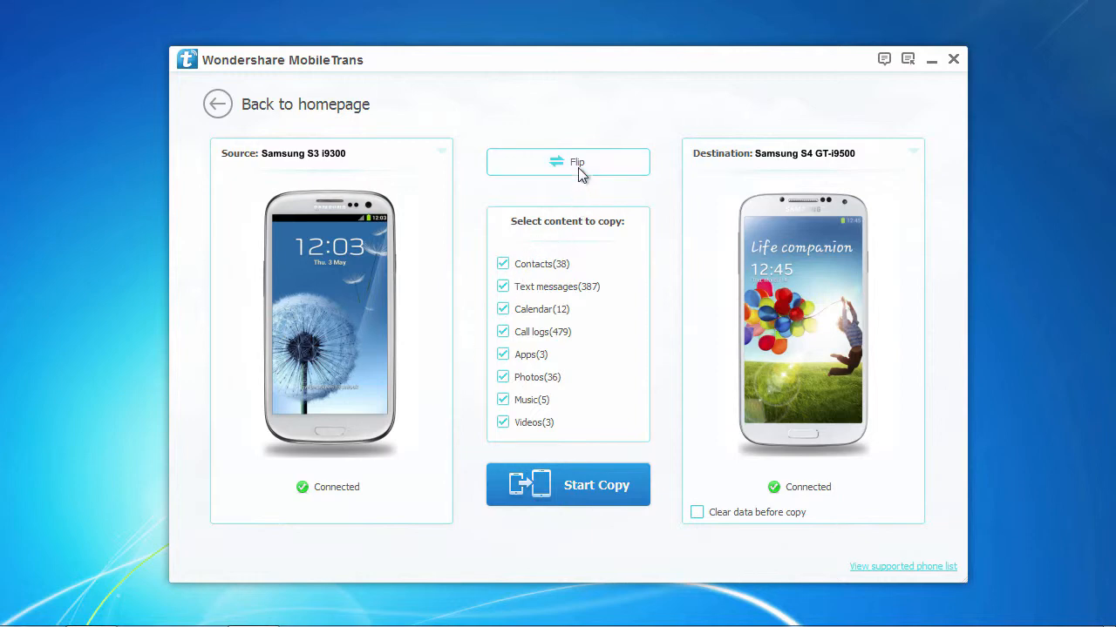
# - Flip the phones and flip back, keeping Samsung S3 as source and S4 as destination
pyautogui.click(567, 162)
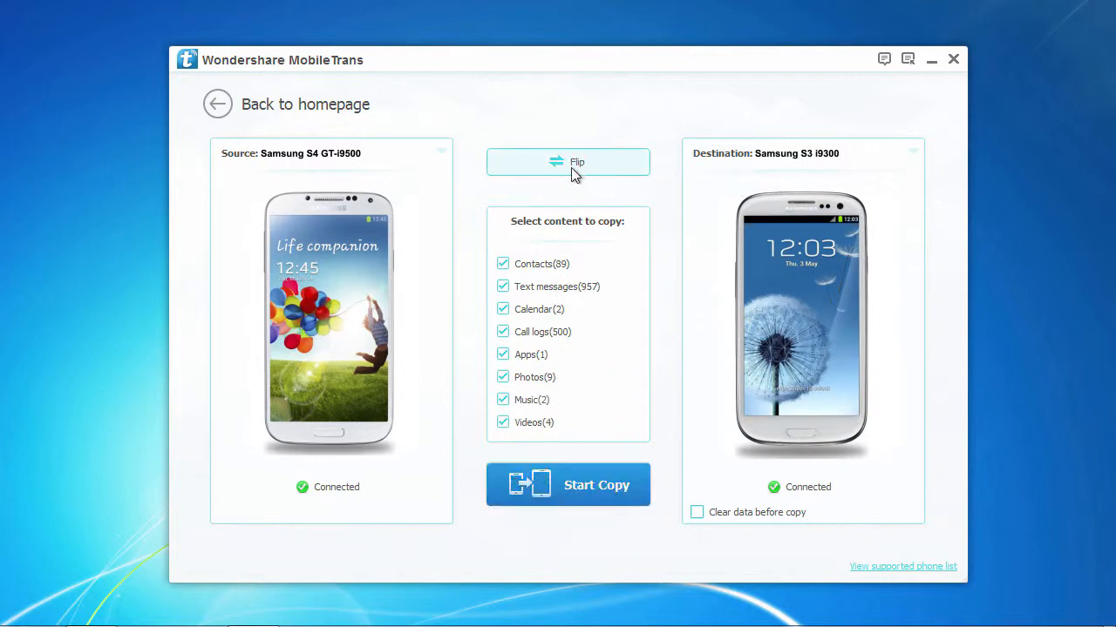
pyautogui.click(567, 162)
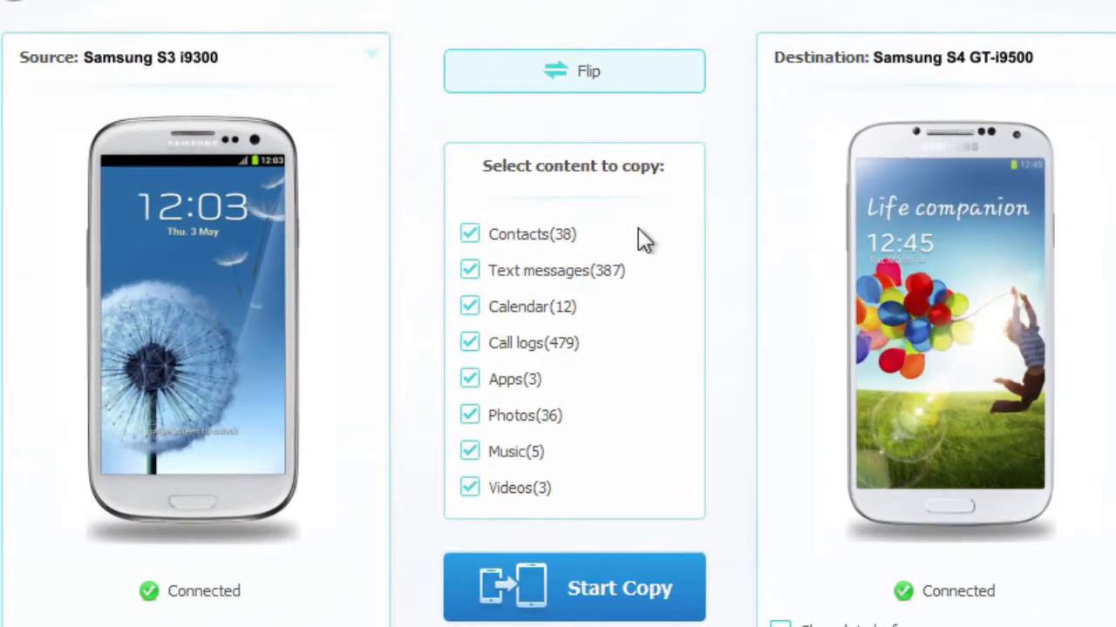
pyautogui.moveTo(595, 419)
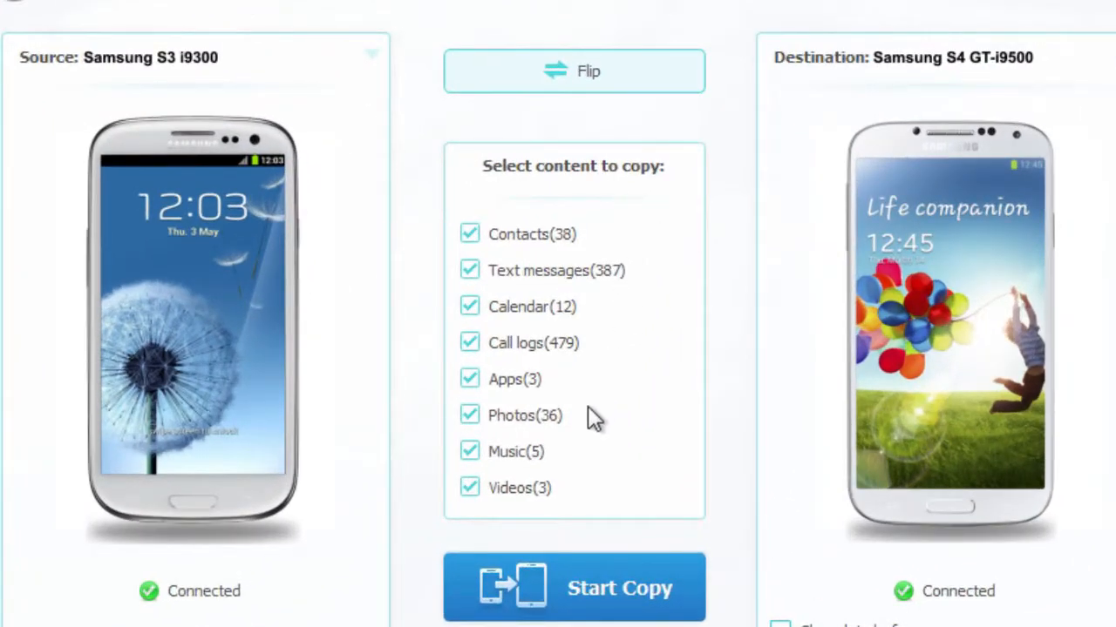
pyautogui.moveTo(583, 436)
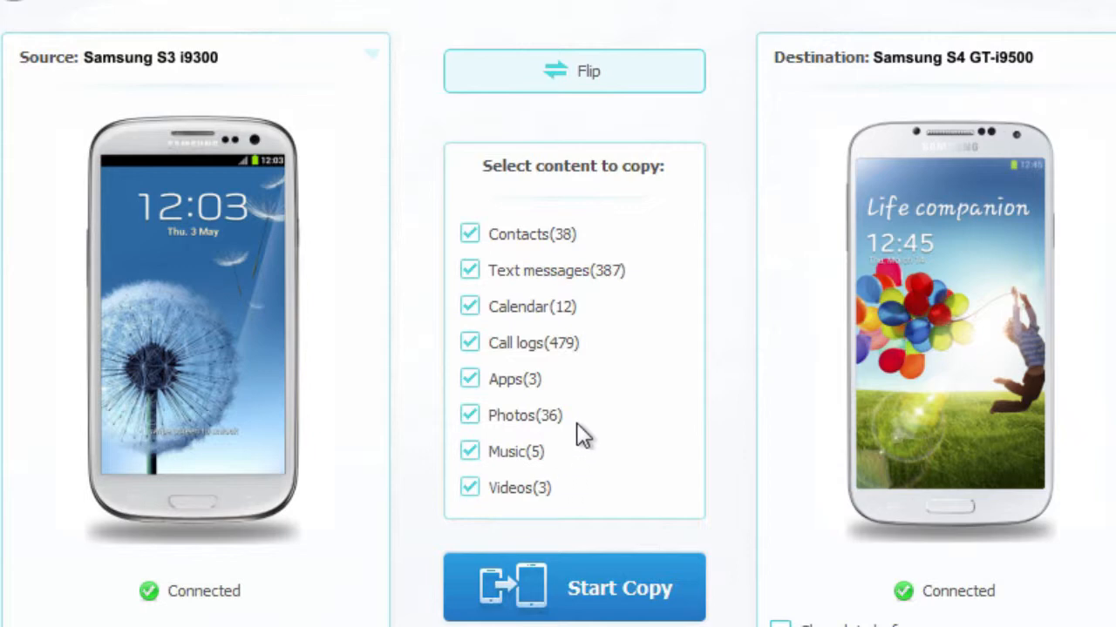
# - Untick Contacts, Text messages, Calendar and the remaining types so only Music(5) stays checked
pyautogui.click(468, 233)
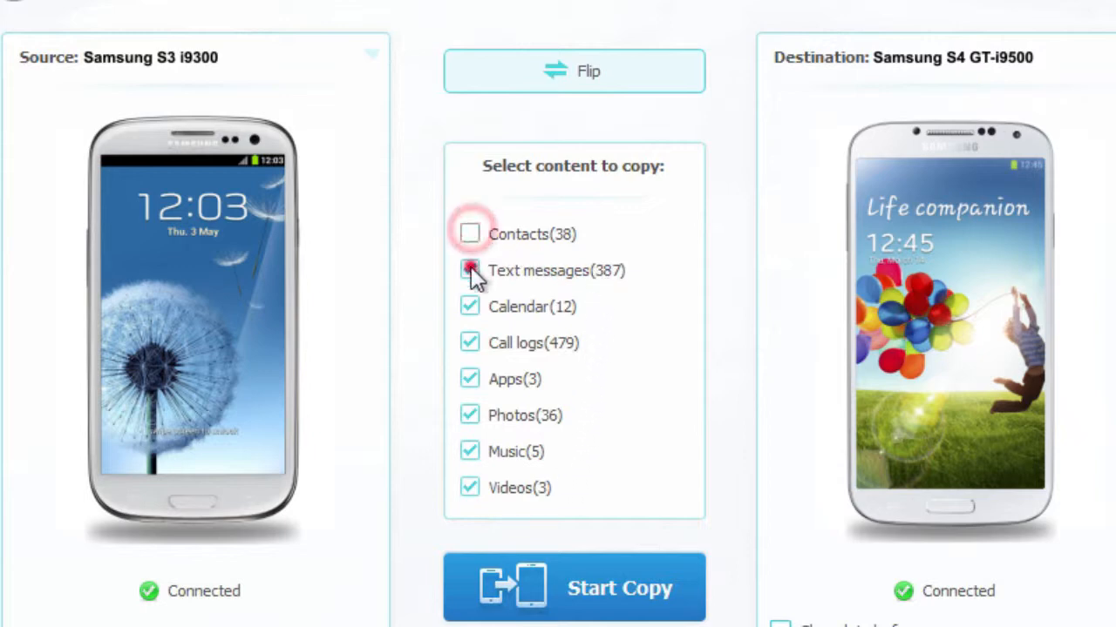
pyautogui.click(469, 271)
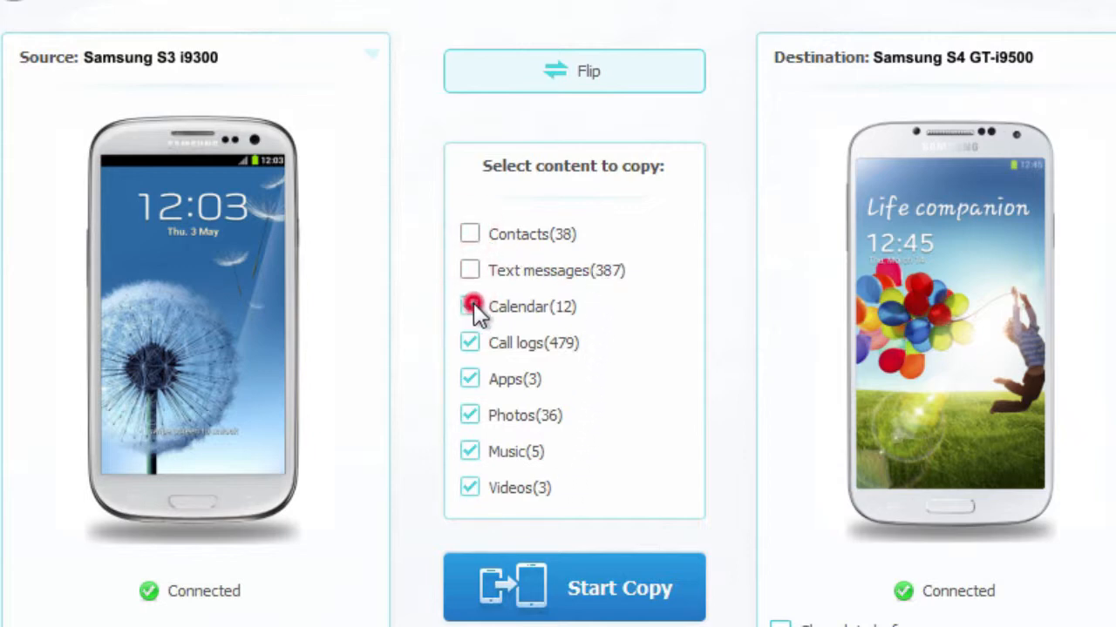
pyautogui.click(469, 306)
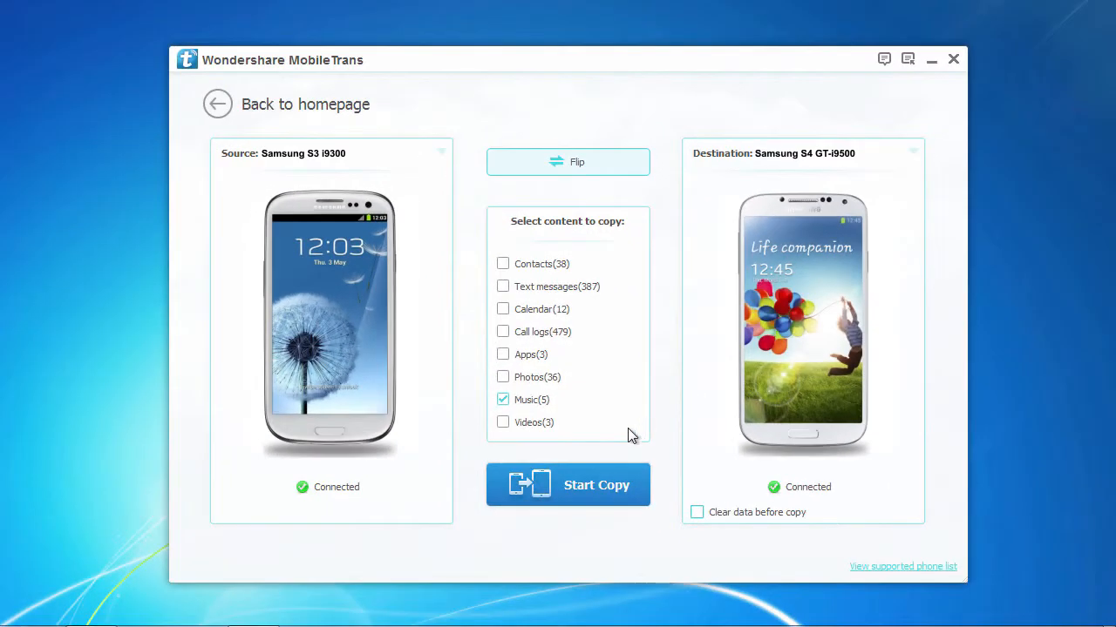
pyautogui.click(567, 484)
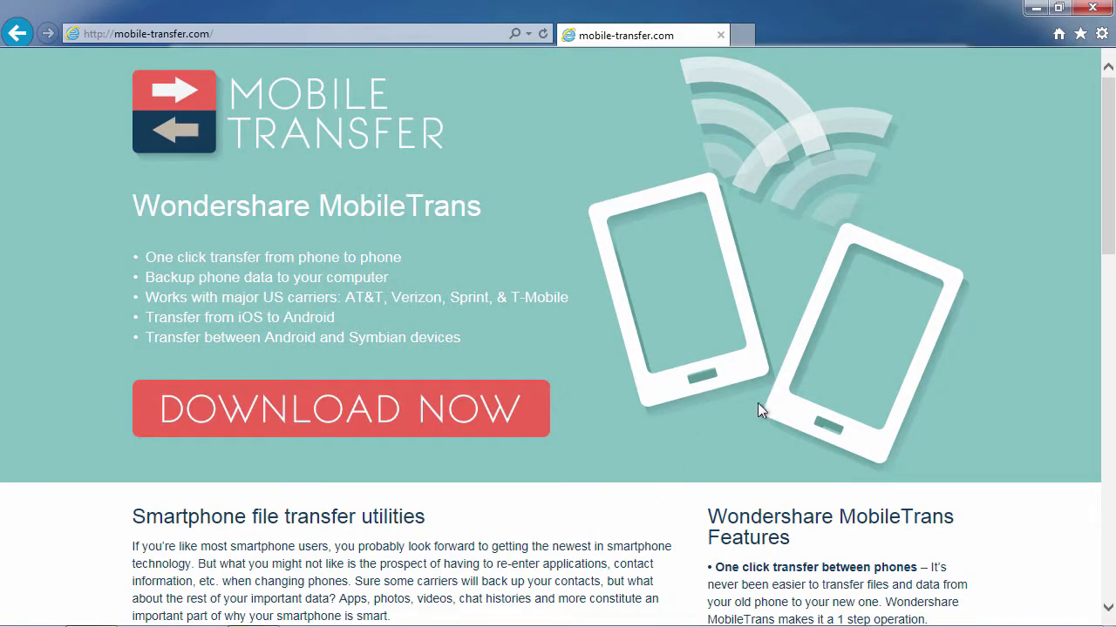
# - Scroll to the bottom of mobile-transfer.com to see the supported phones and networks table
pyautogui.scroll(-3)
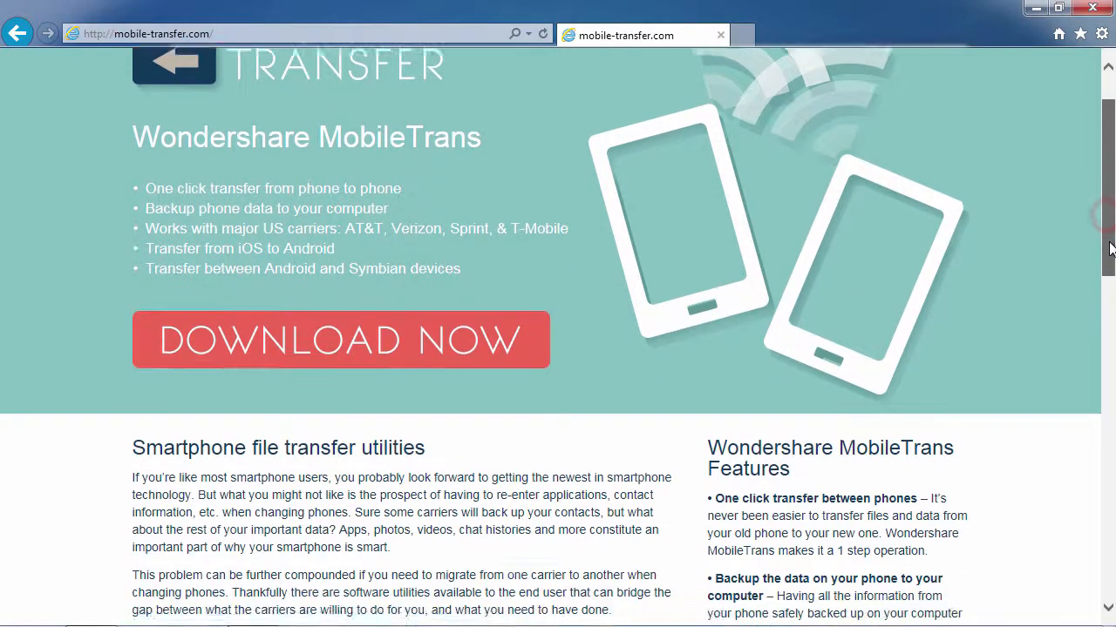
pyautogui.scroll(-3)
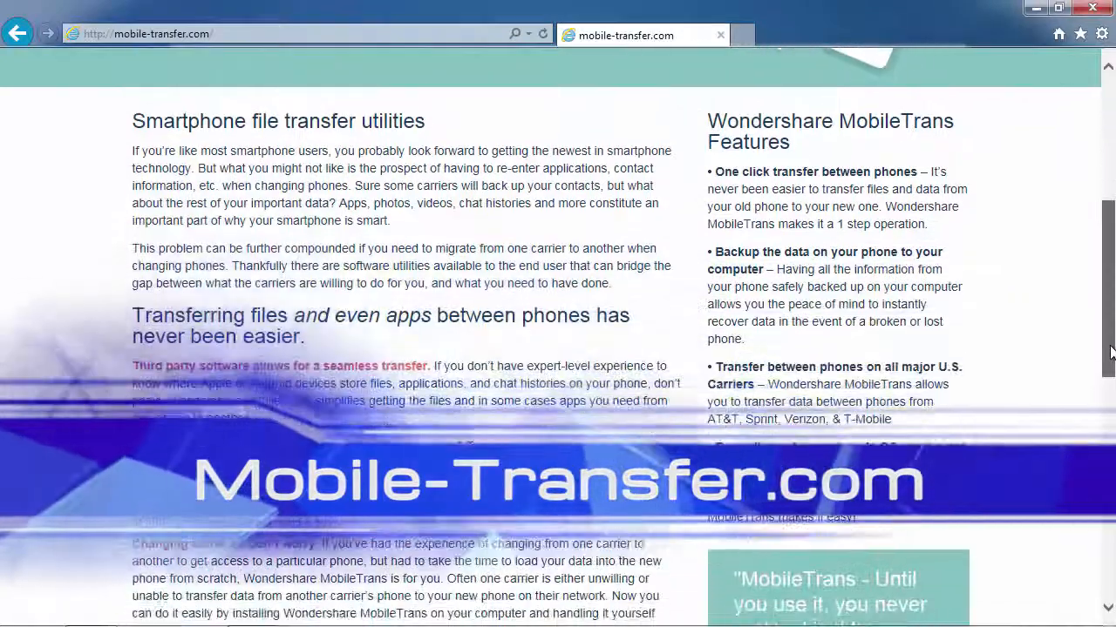
pyautogui.scroll(-3)
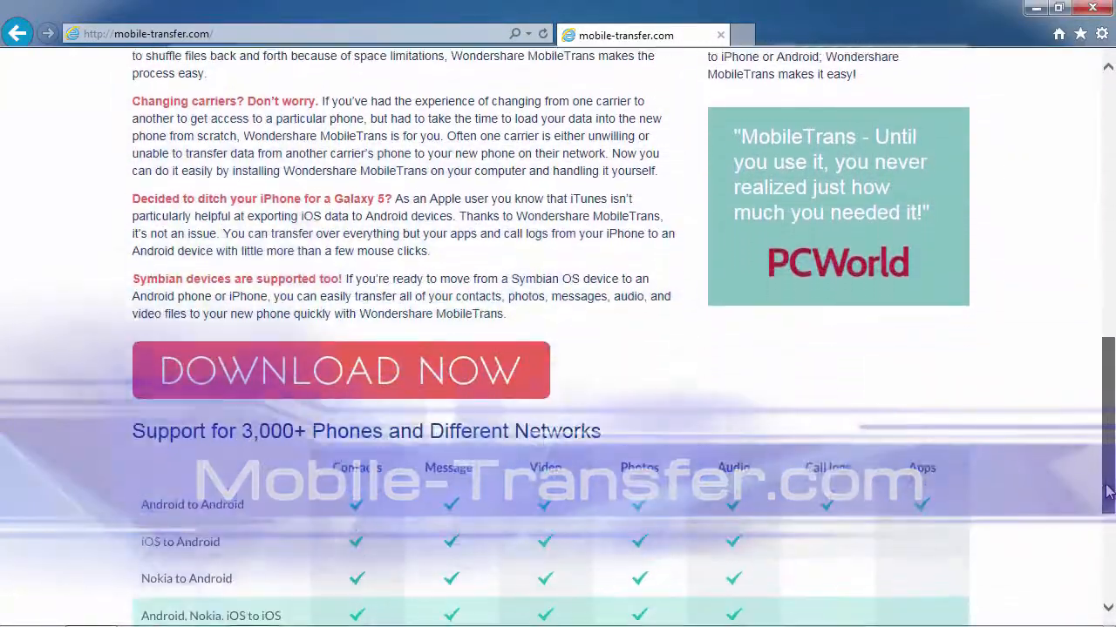
pyautogui.scroll(-3)
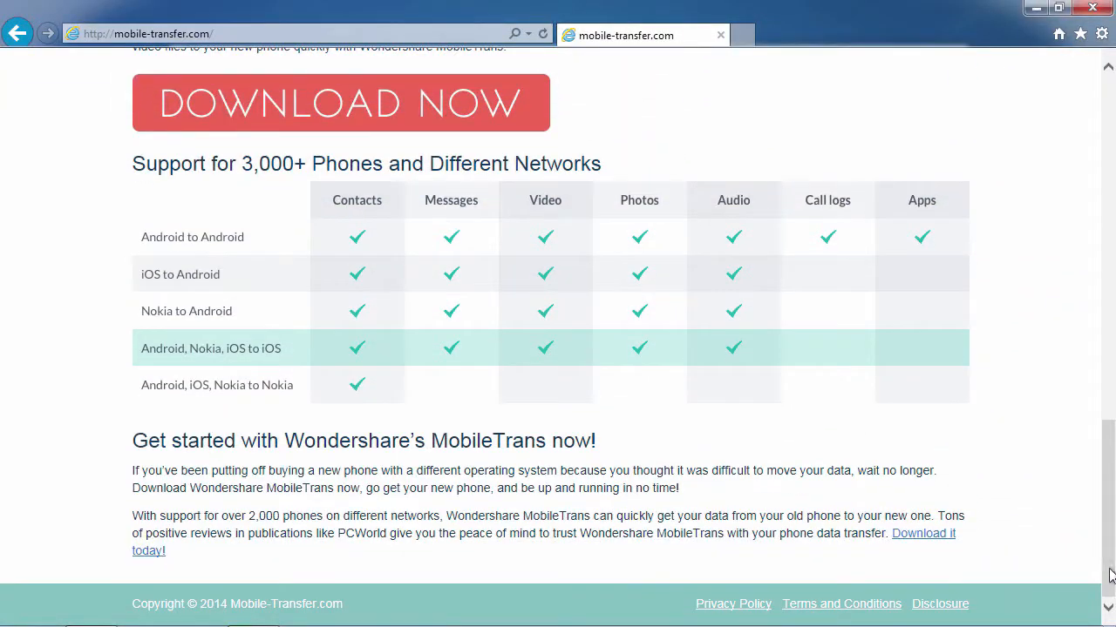